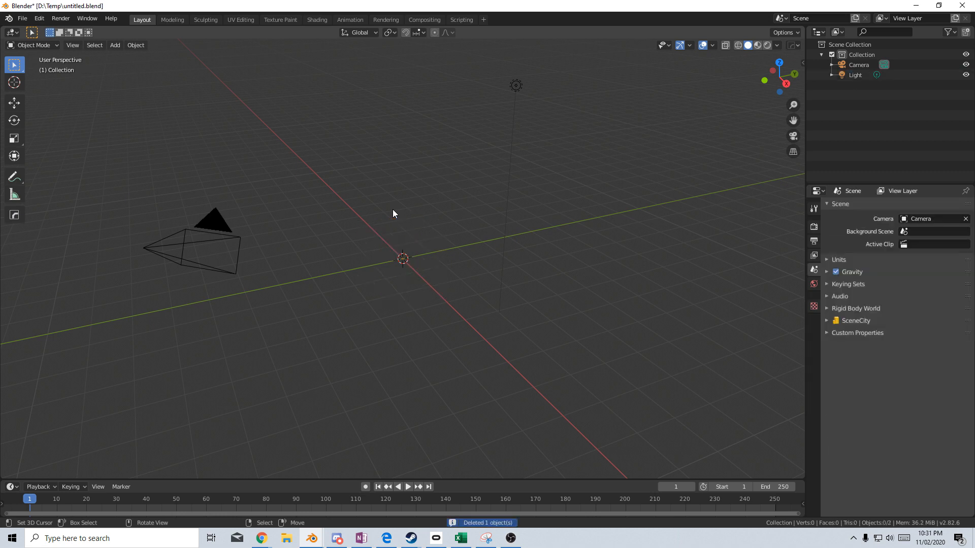
Step: Add a plane mesh at the scene origin as the ground
click(115, 45)
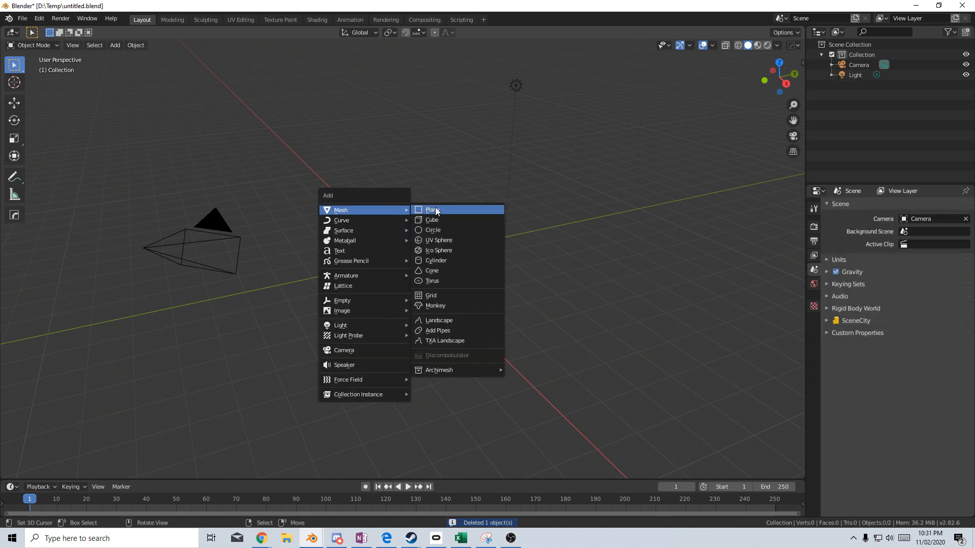
click(431, 209)
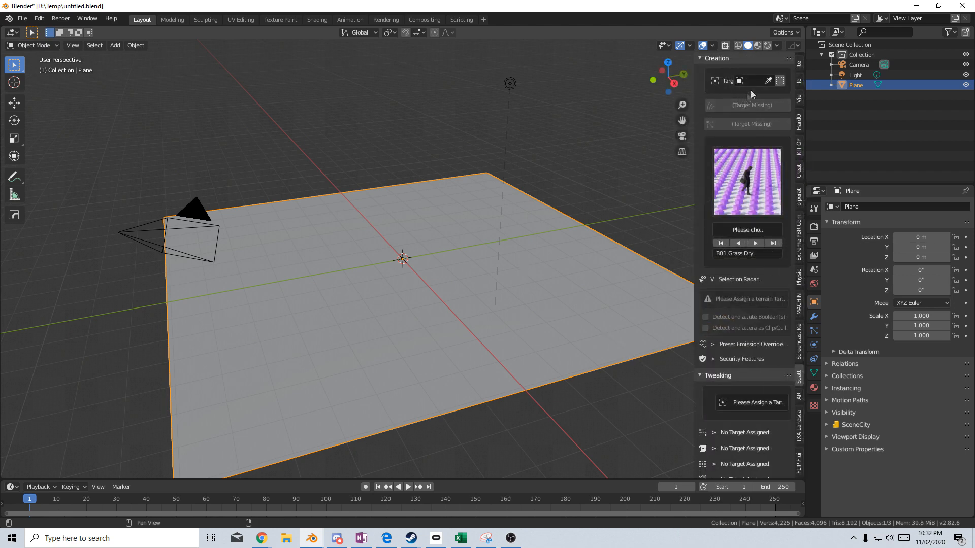
Step: Make the plane the scatter target and scatter a B01 grass biome on it
click(781, 81)
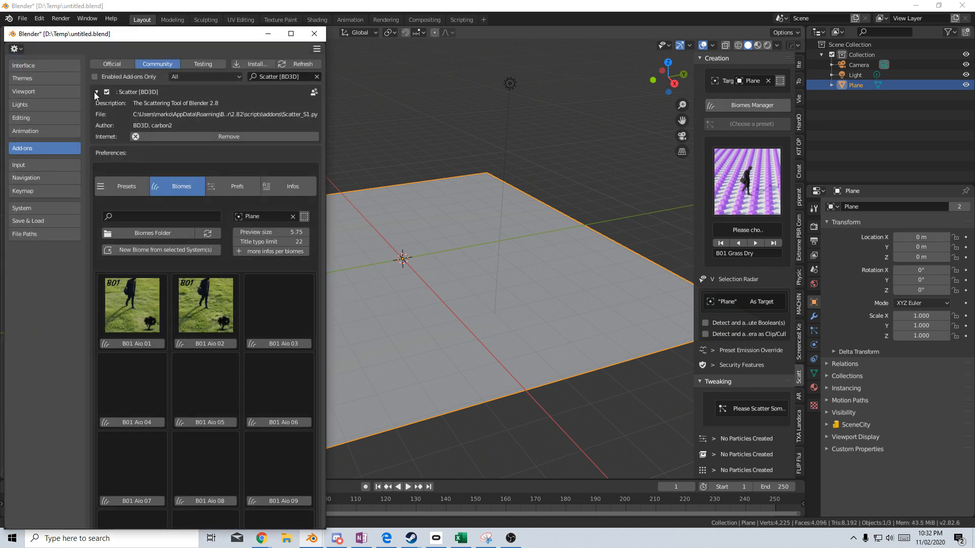
scroll(down, 3)
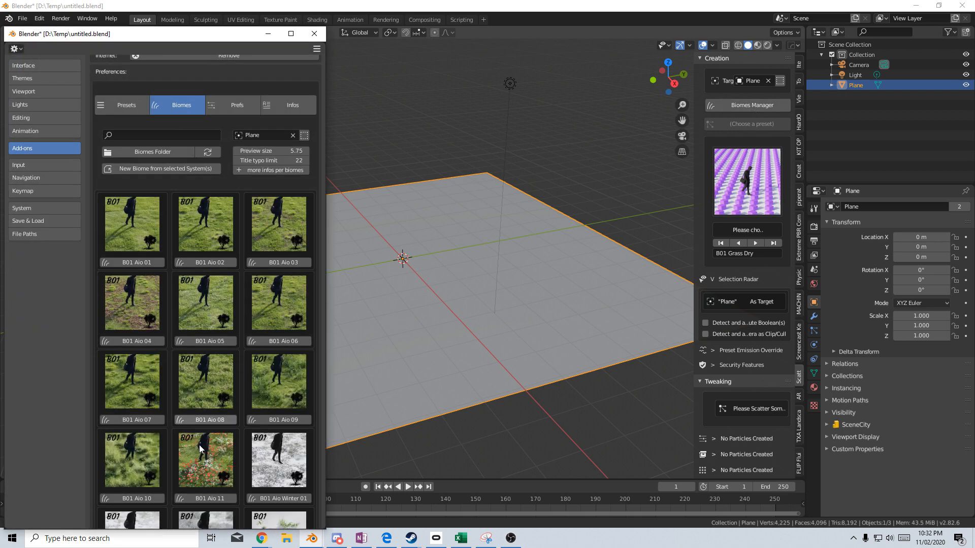
click(132, 497)
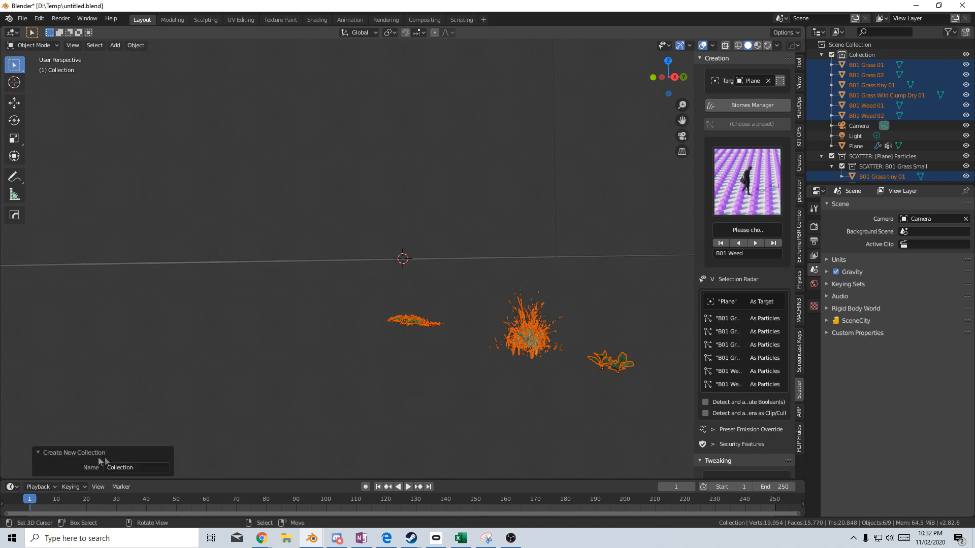
Step: Name the new collection for the imported grass assets GrassAssets
text(GrassAssets)
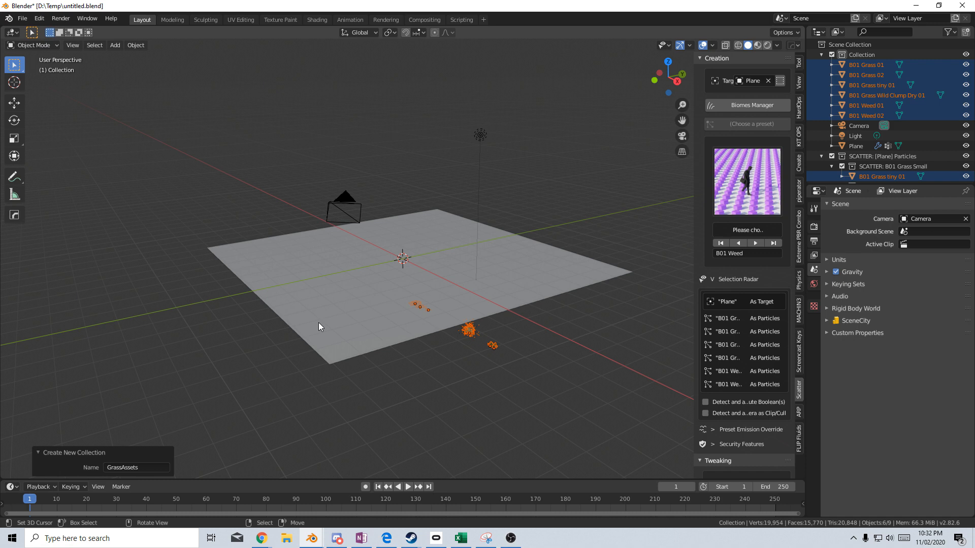
mouse_move(383, 407)
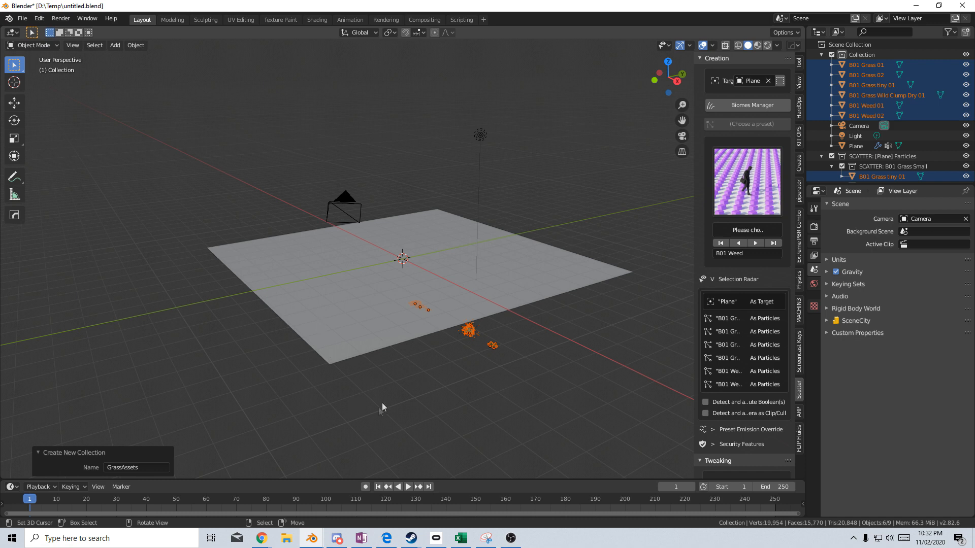
Step: Add a UV sphere above the plane and keyframe its location at frame 180
click(115, 45)
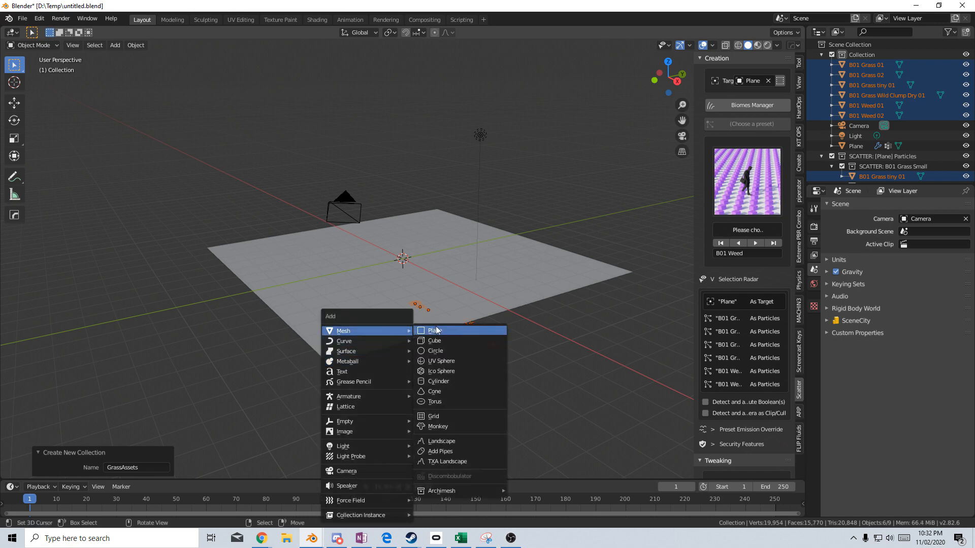
click(441, 360)
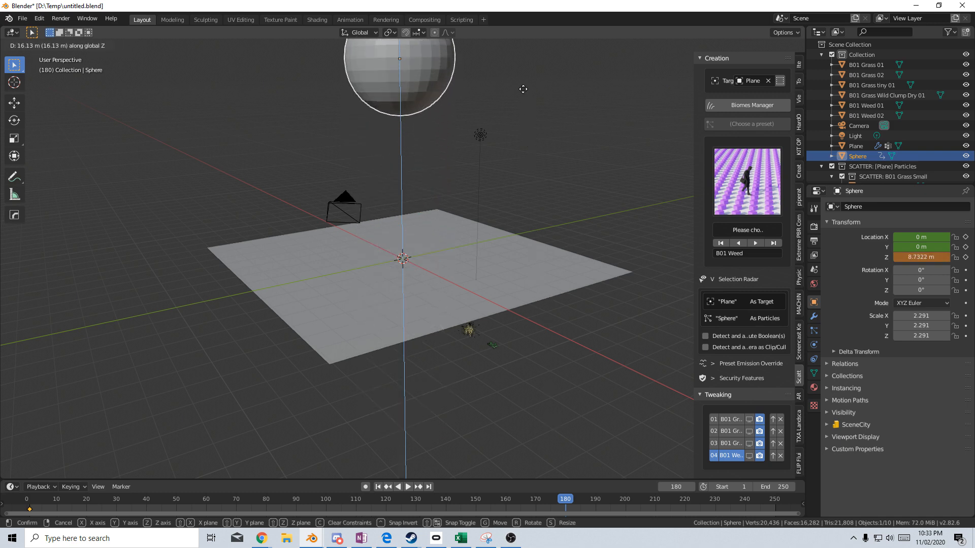
key(i)
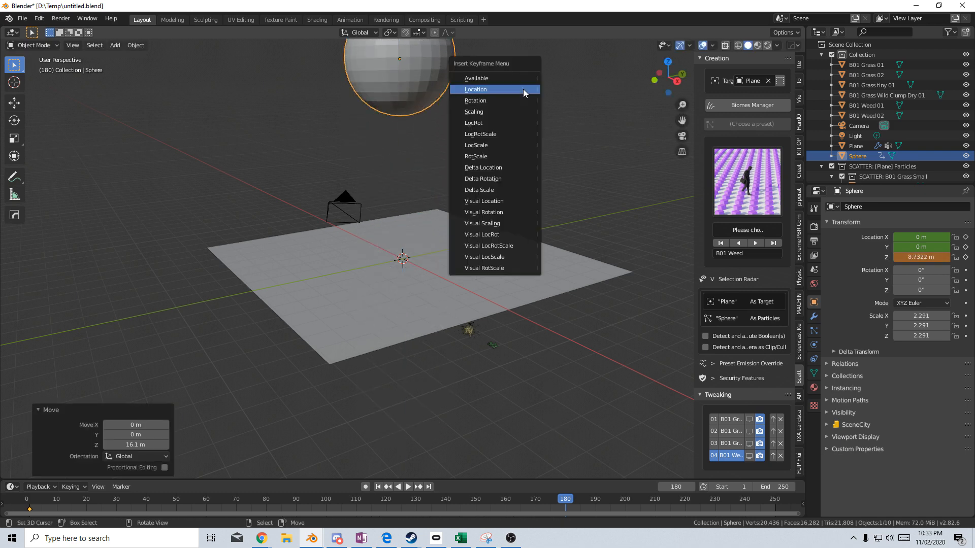
click(475, 89)
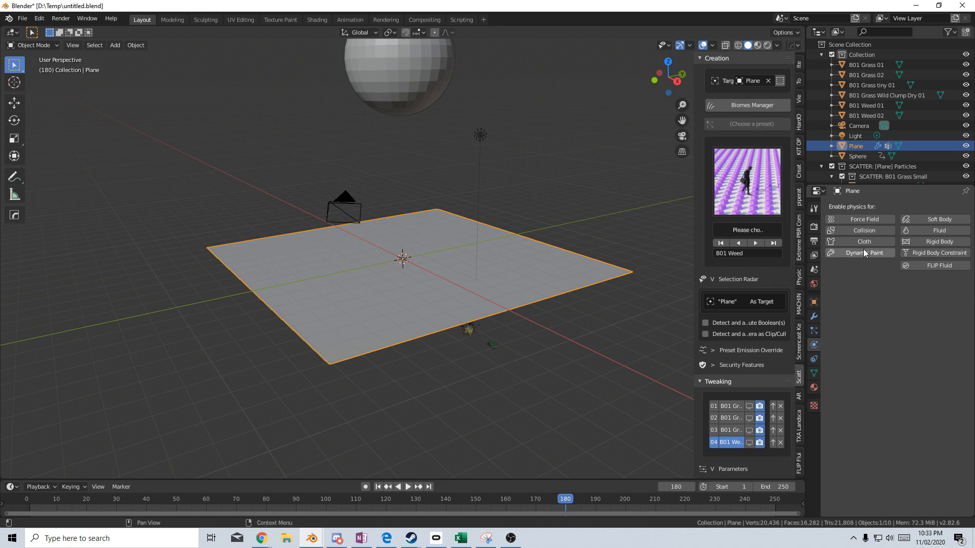
Step: Make the plane a Dynamic Paint weight canvas outputting to vertex group GrassGrow
click(863, 252)
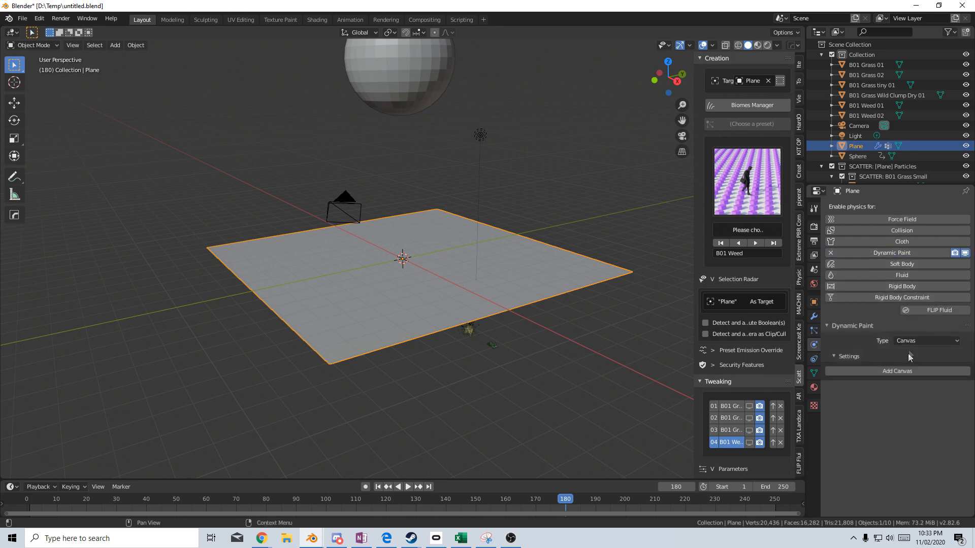
click(896, 371)
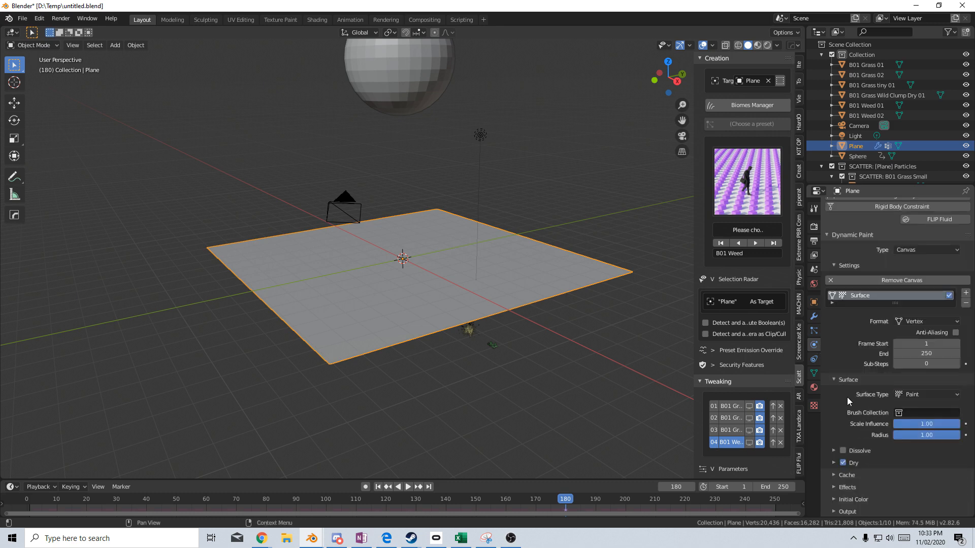
click(925, 394)
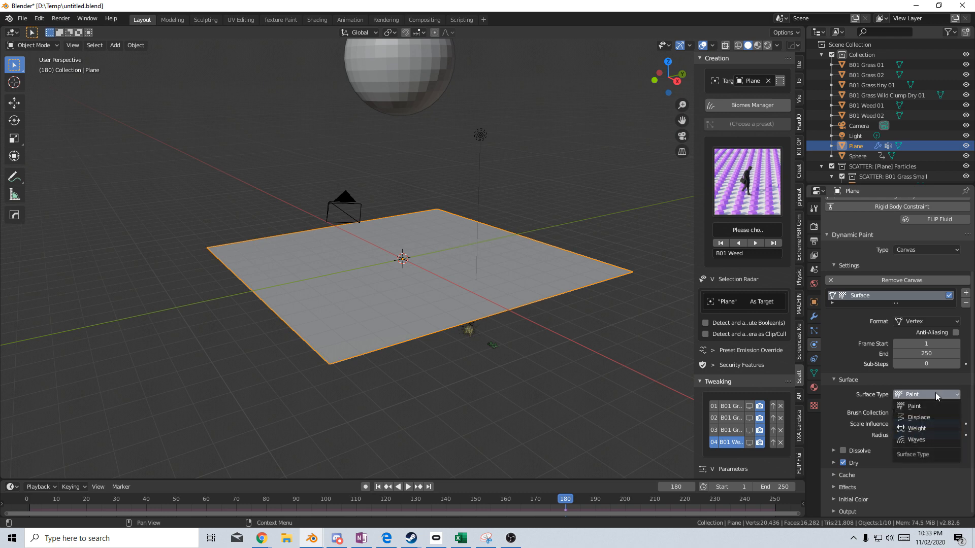
click(916, 428)
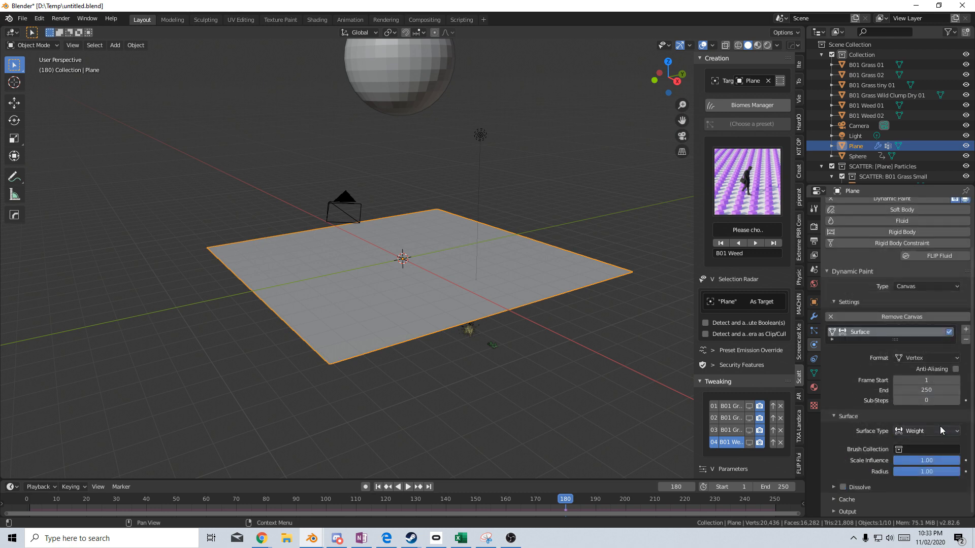
mouse_move(863, 403)
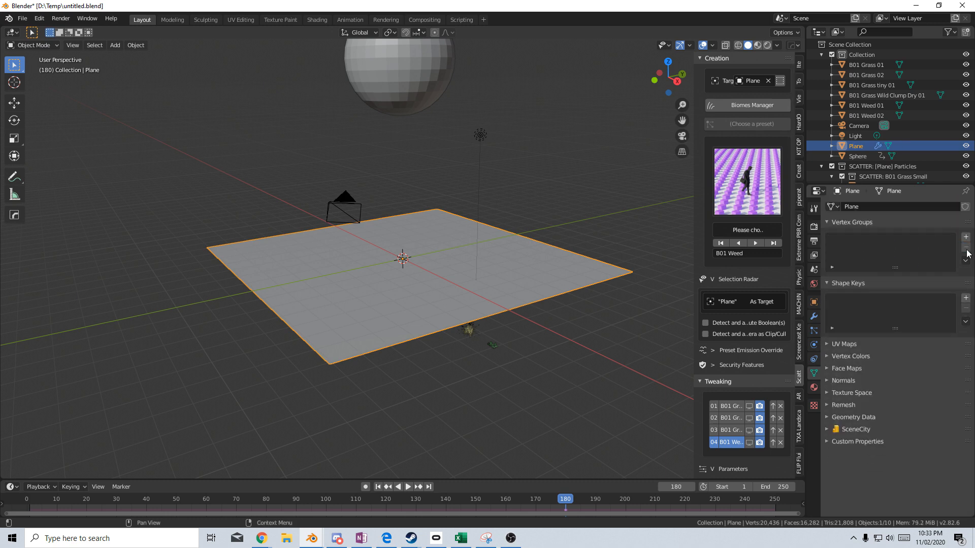
click(965, 236)
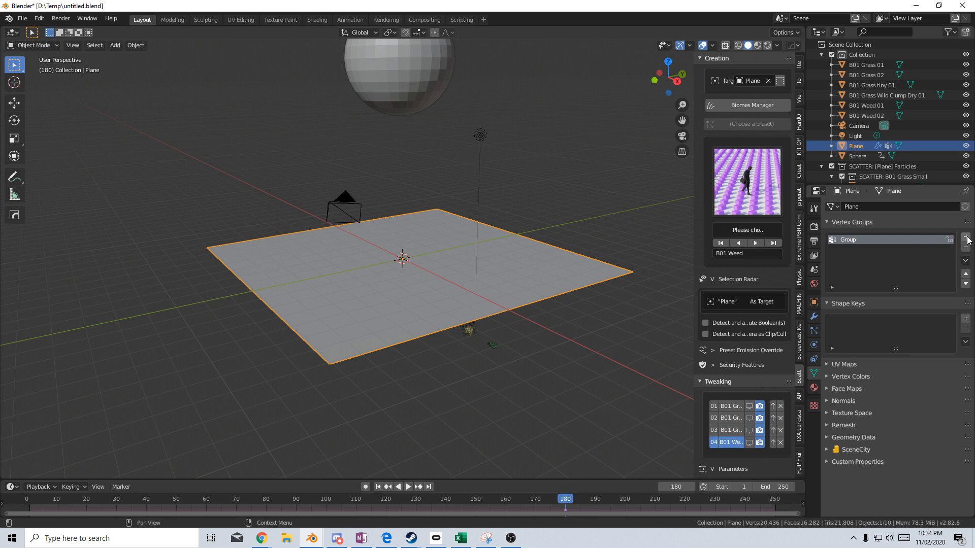
double_click(864, 240)
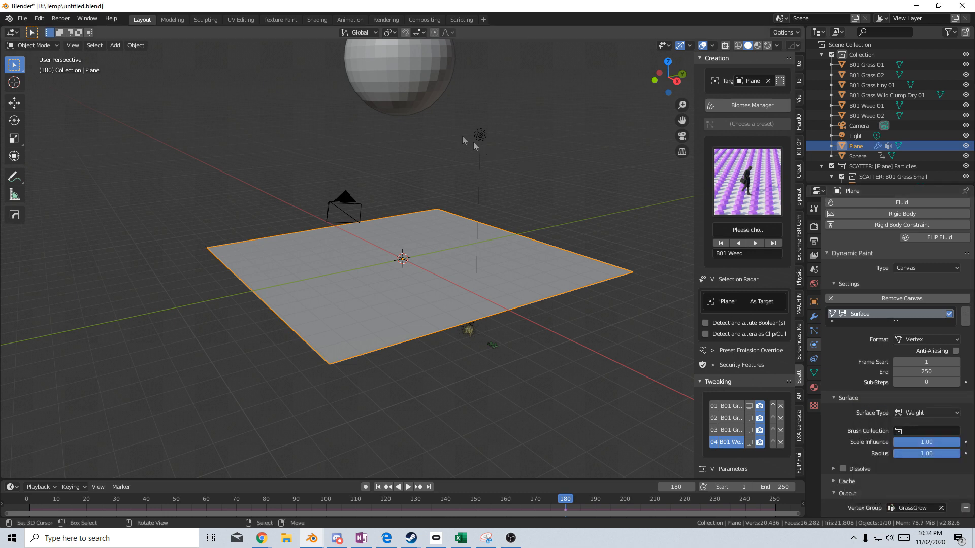
Step: Make the sphere a Dynamic Paint brush and set its paint source
click(857, 155)
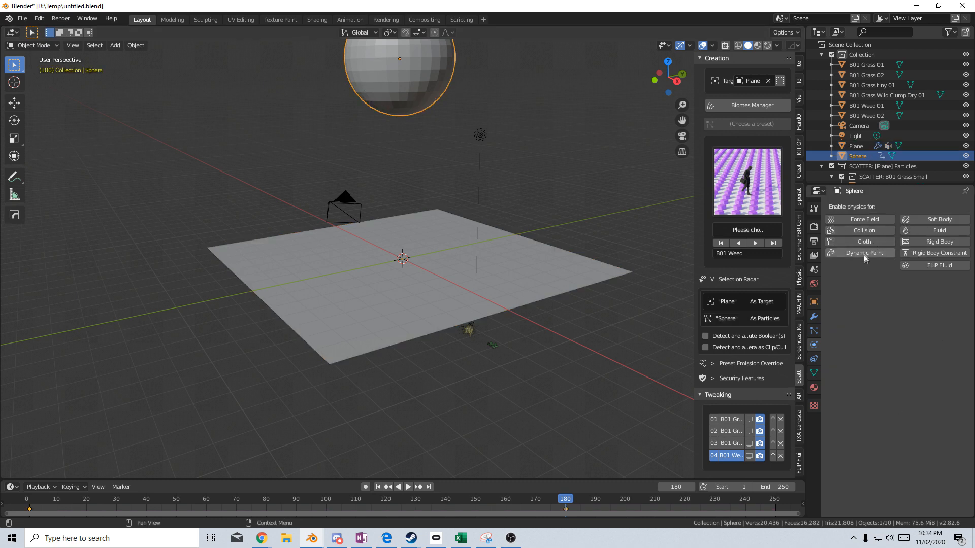
click(863, 253)
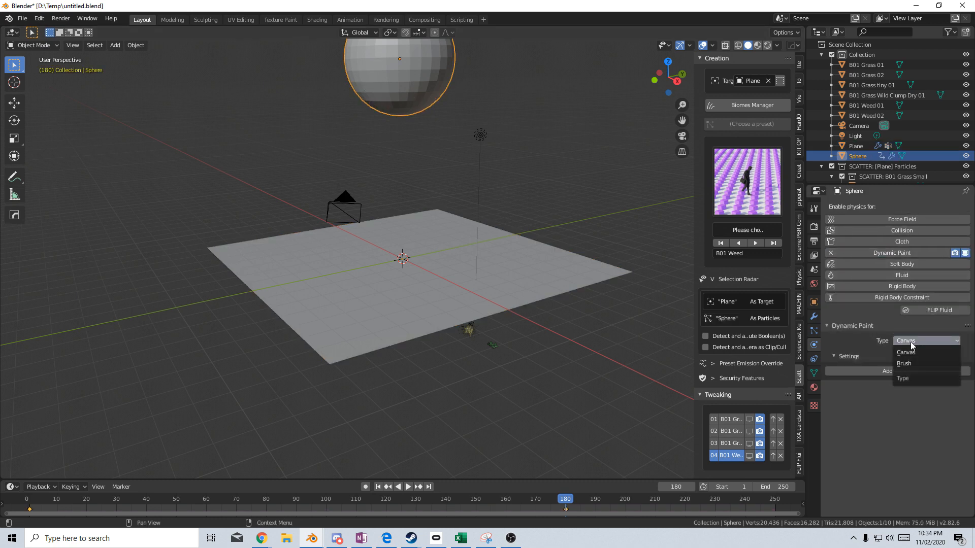
click(903, 364)
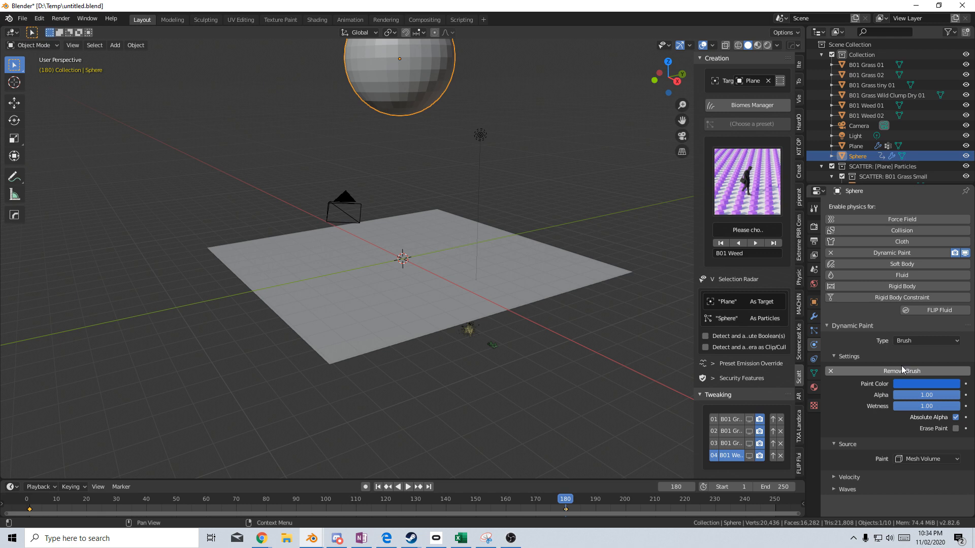
click(926, 459)
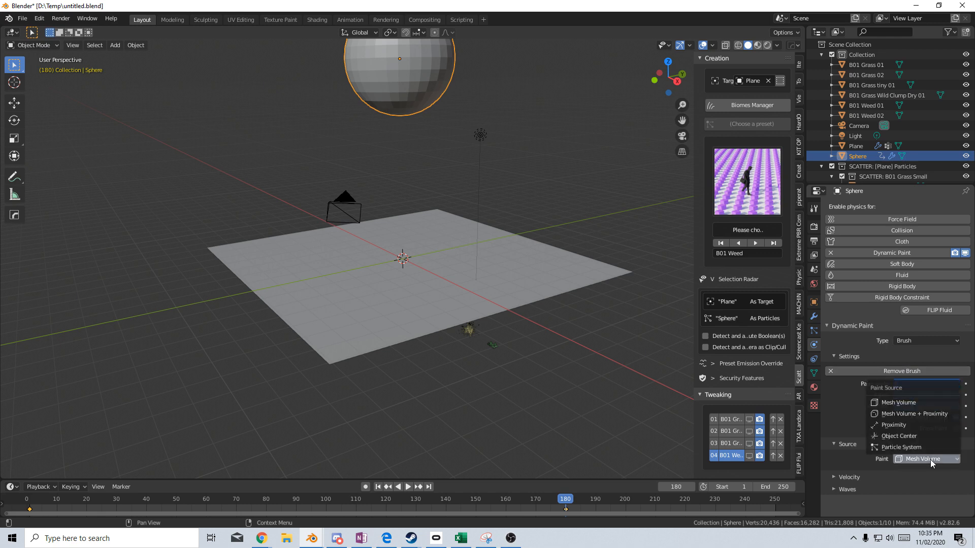
click(893, 425)
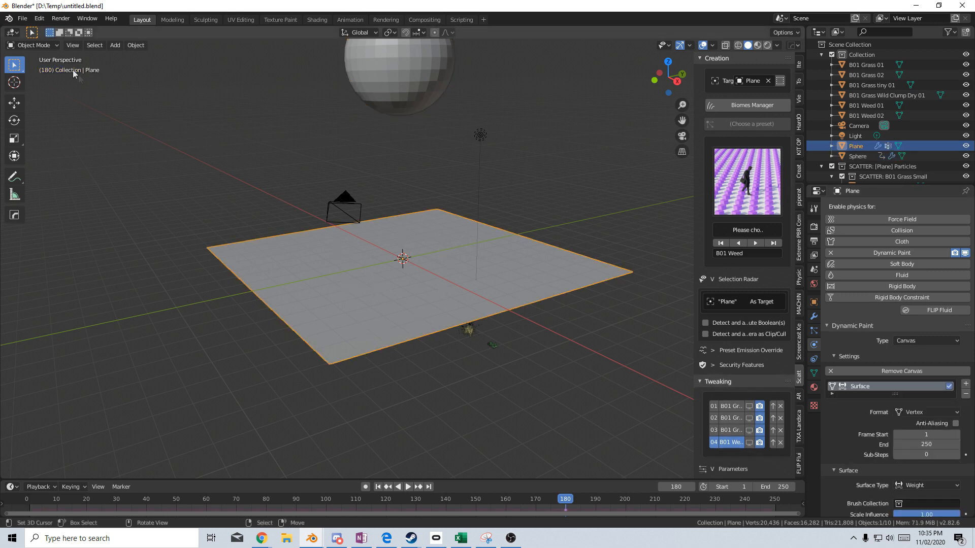
Step: Switch the plane to Weight Paint mode to view the painted weights
click(33, 45)
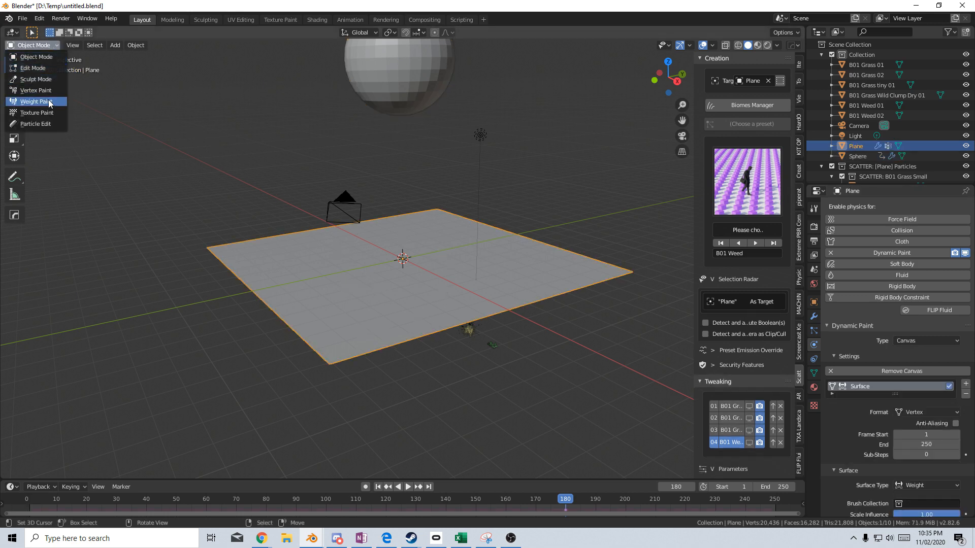
click(35, 101)
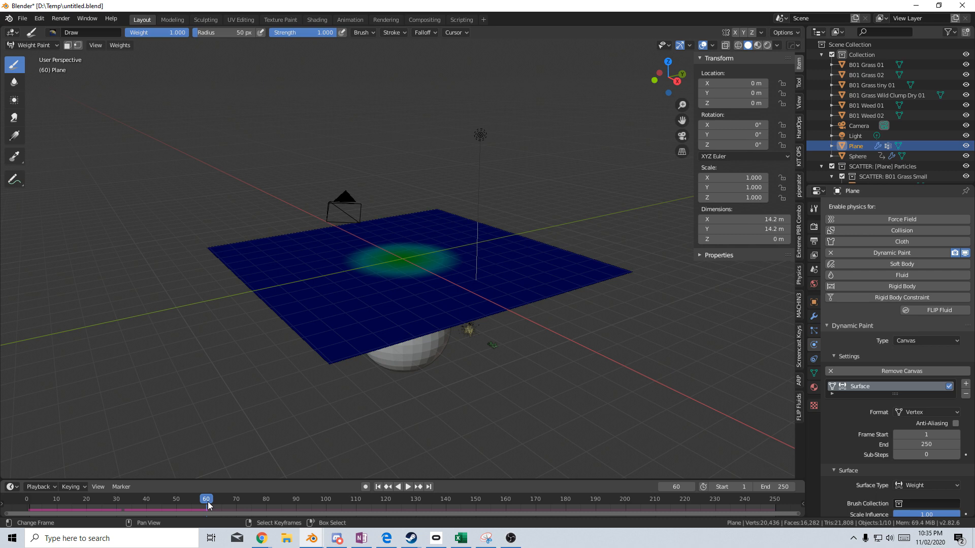
mouse_move(314, 416)
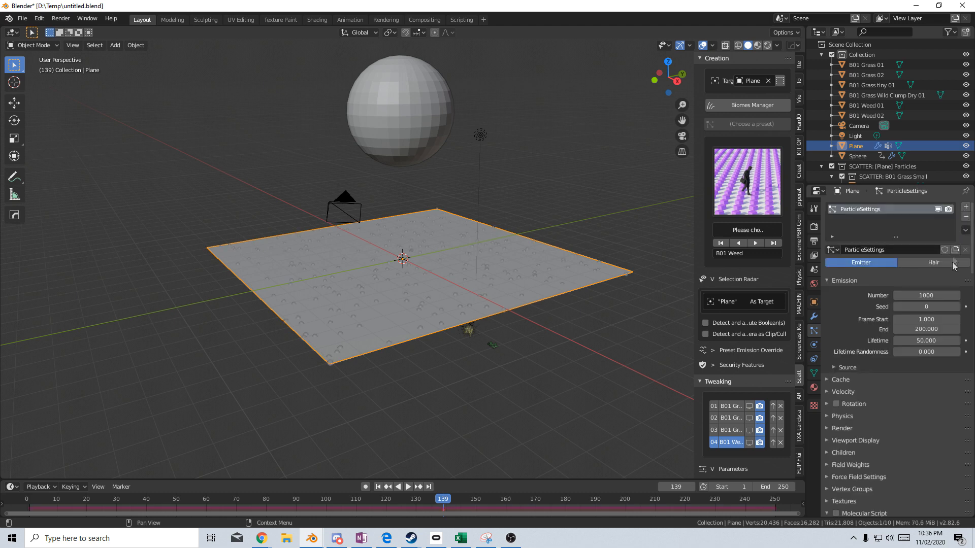
Step: Give the plane hair particles rendered as GrassAssets collection instances at scale 0.140
click(932, 262)
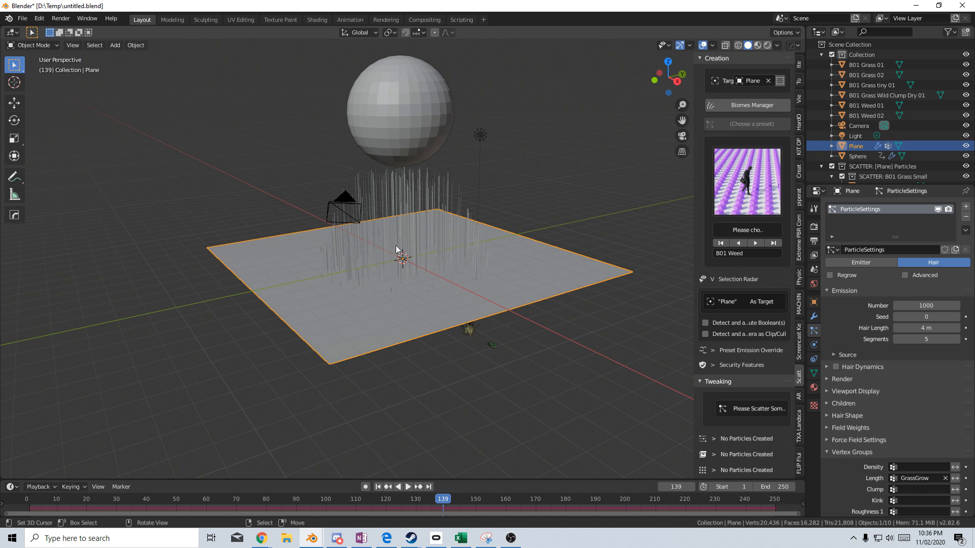
mouse_move(446, 286)
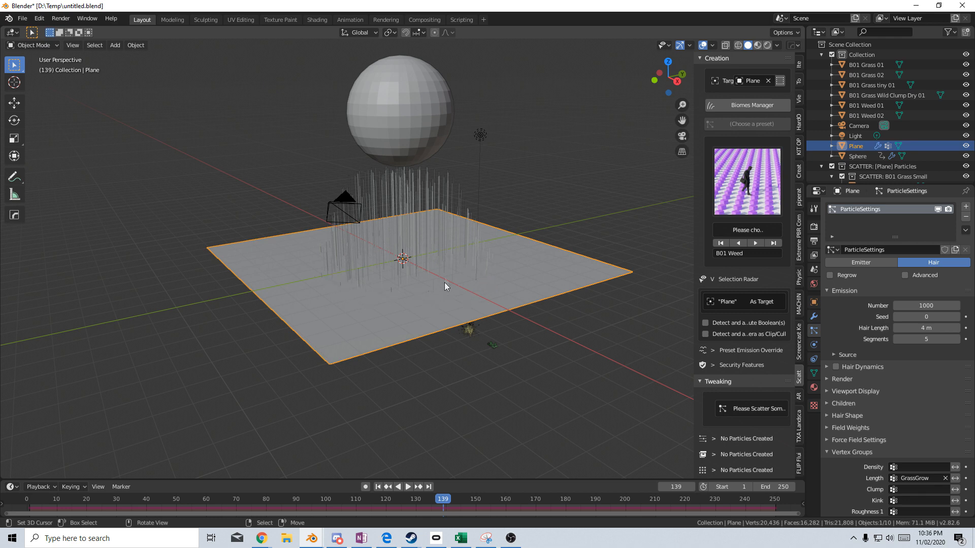
click(842, 378)
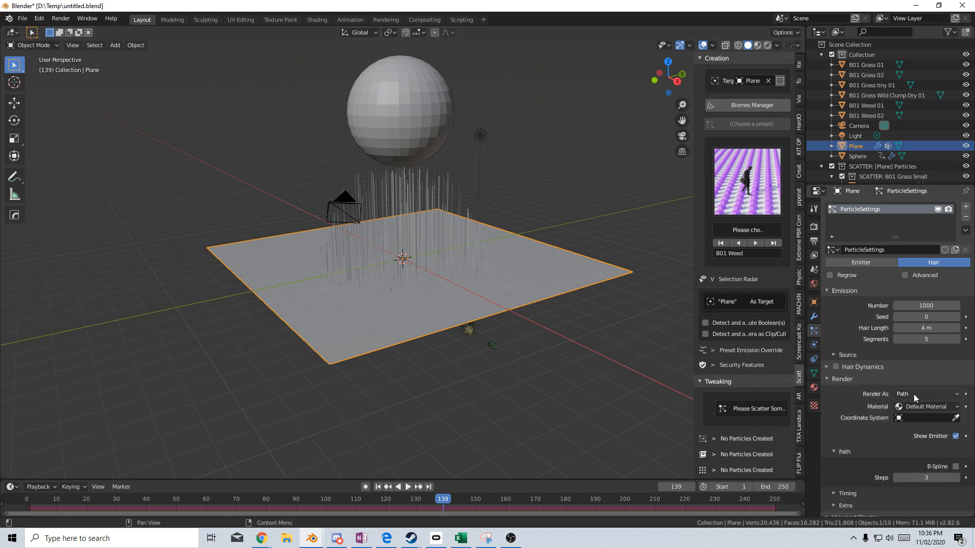
click(926, 394)
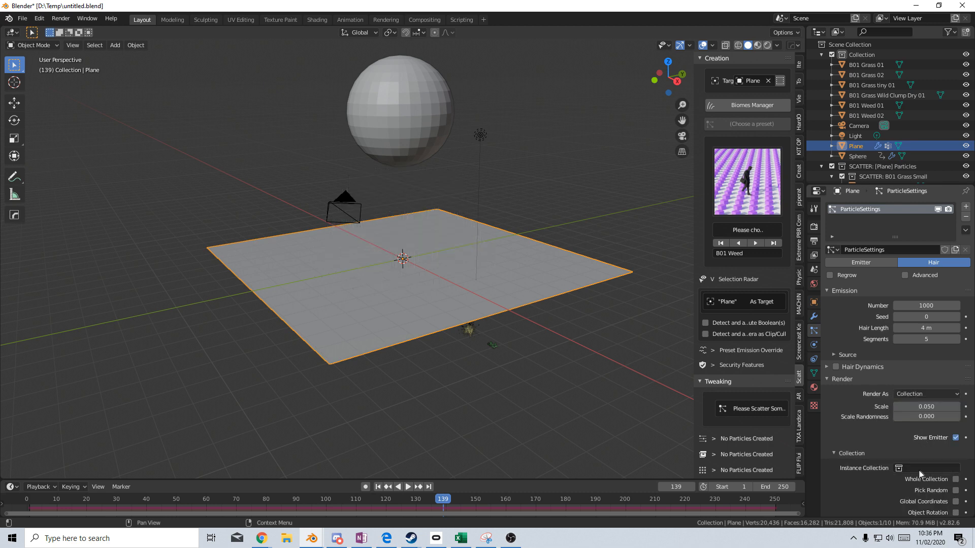
click(918, 467)
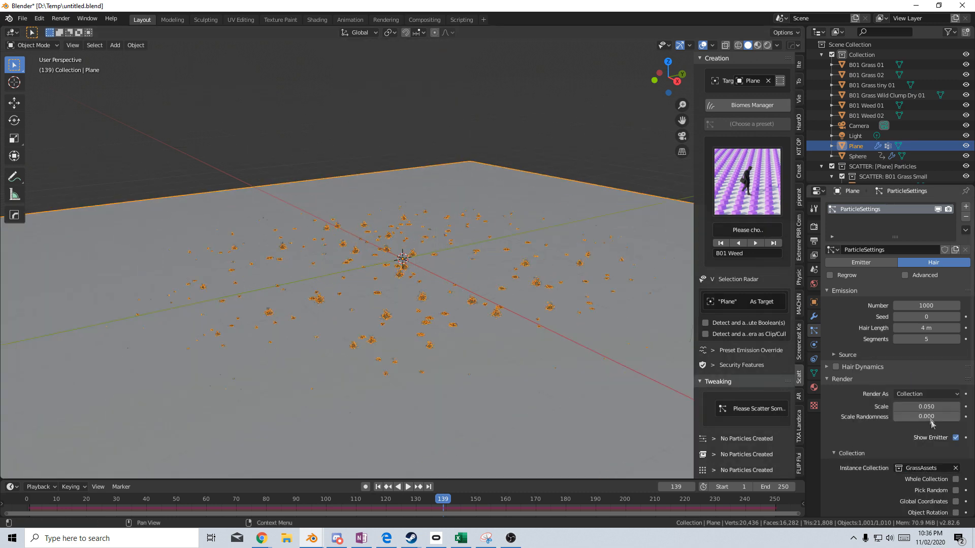
click(926, 406)
text(0.140)
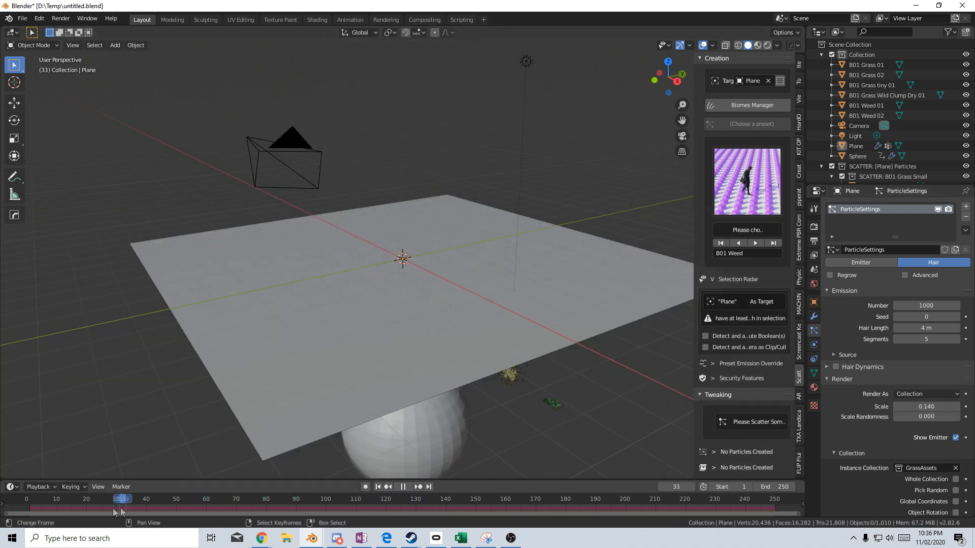
Step: Display the sphere as a wireframe in the viewport
click(402, 486)
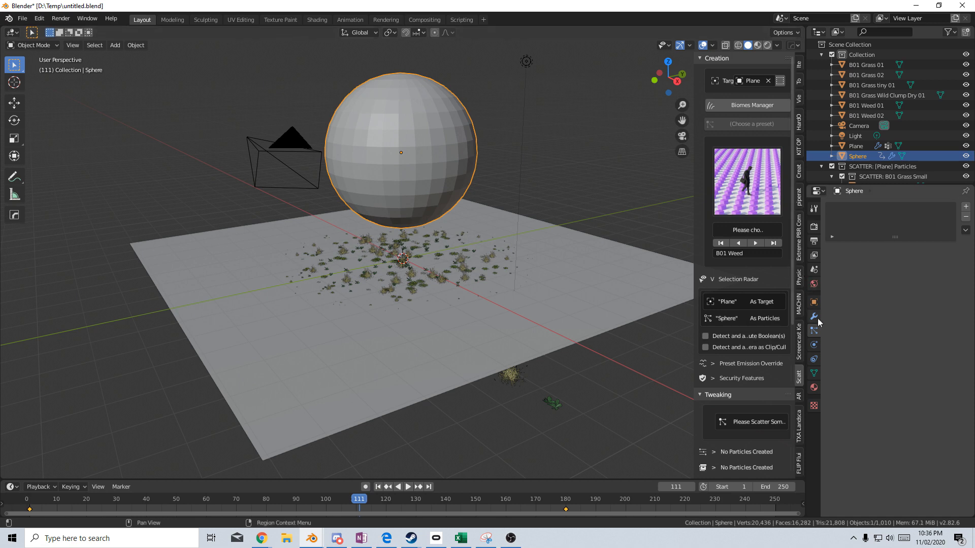
click(813, 303)
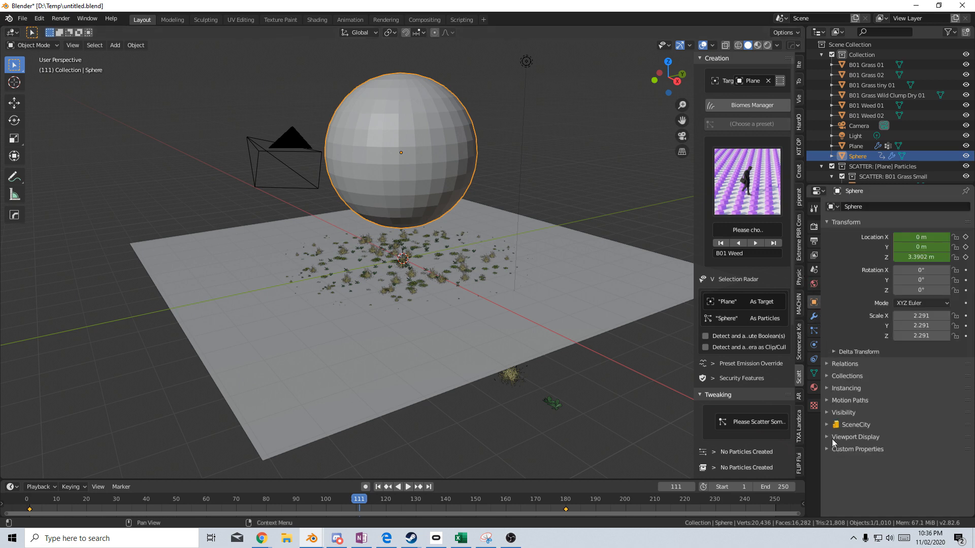
click(926, 497)
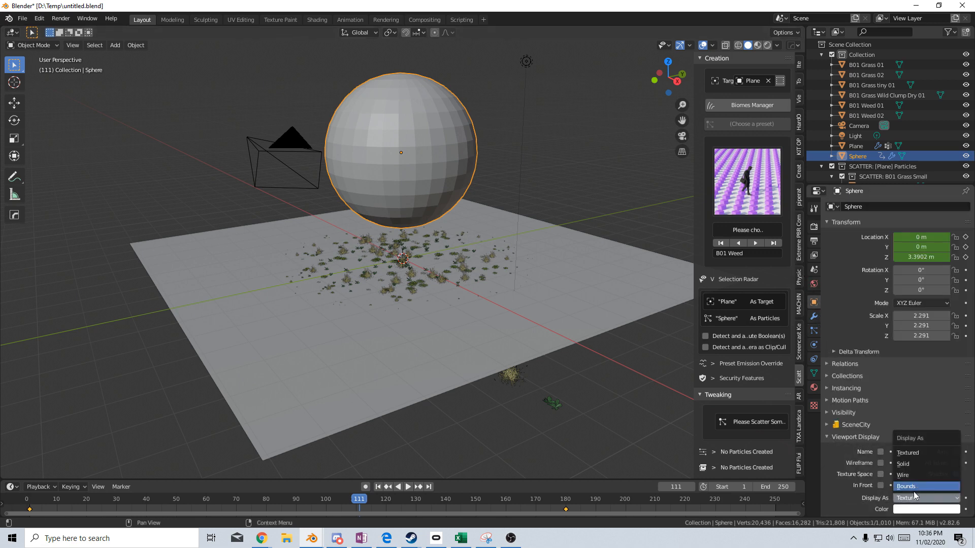
click(901, 476)
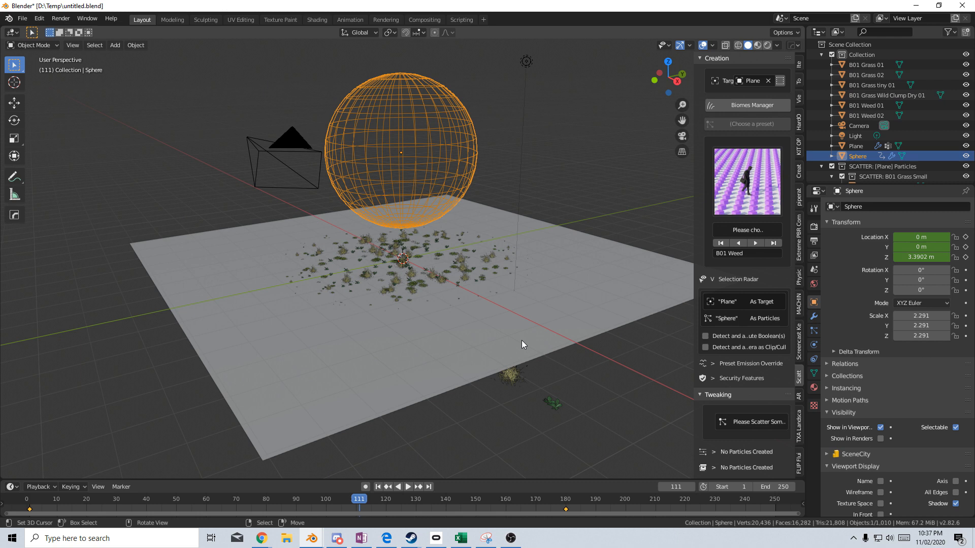
Step: Enlarge the plane's grass instances to scale 0.430 with scale randomness 1.000
click(857, 145)
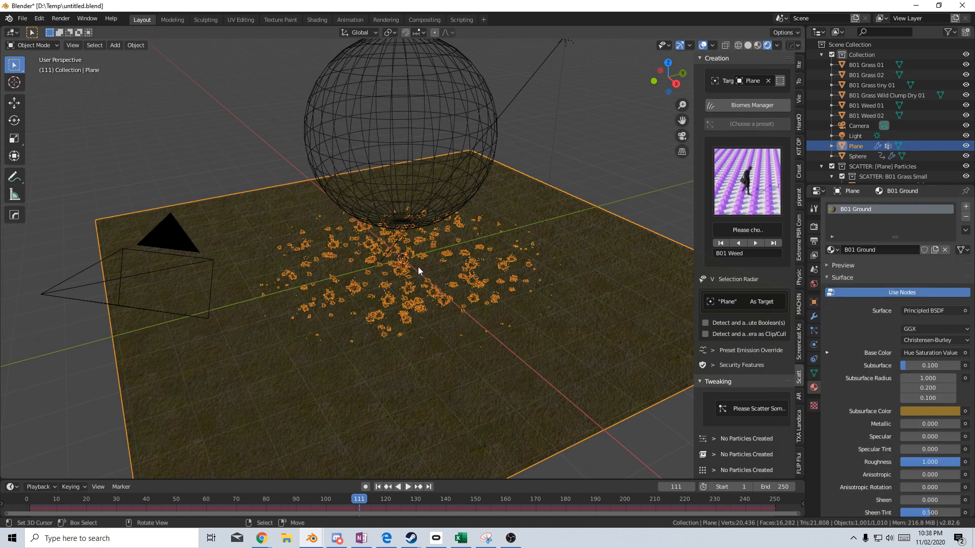
click(813, 334)
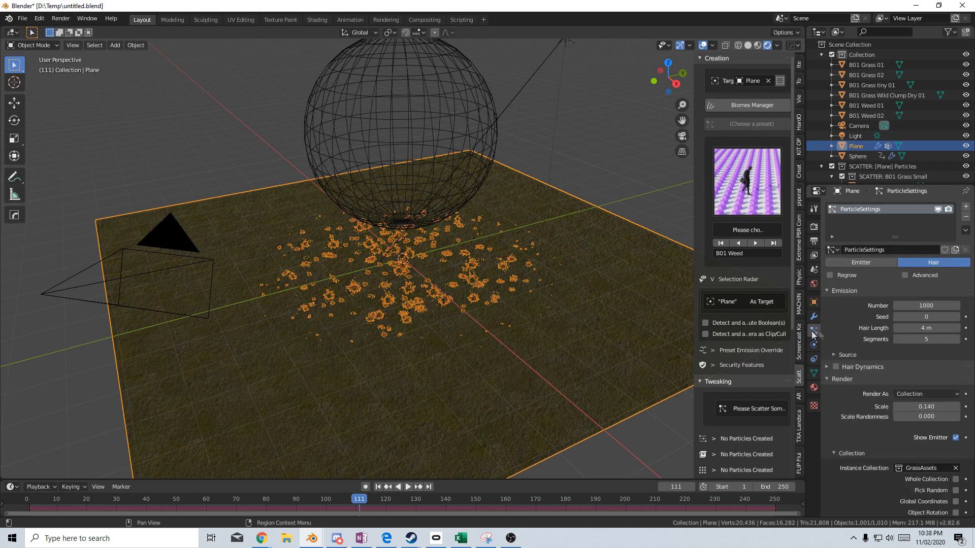
drag(914, 406, 926, 406)
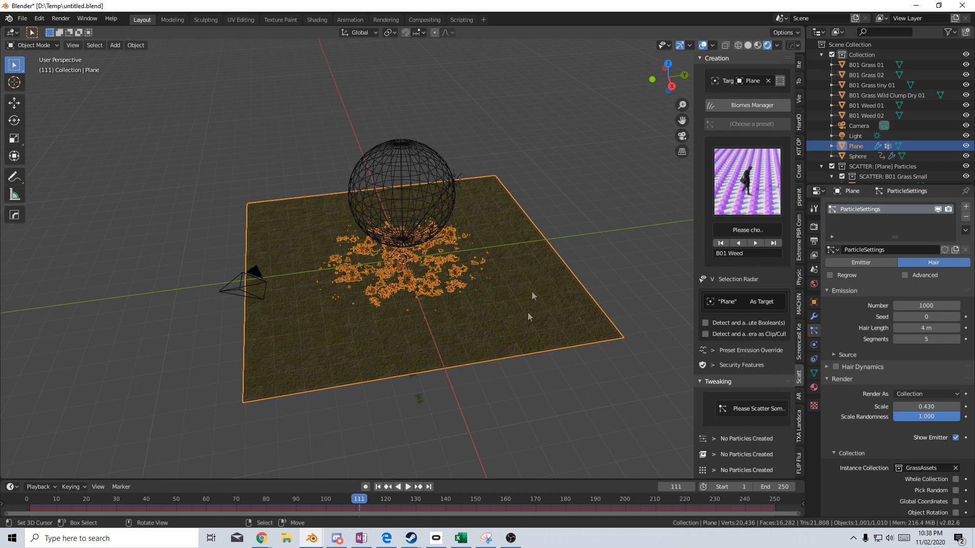
mouse_move(405, 403)
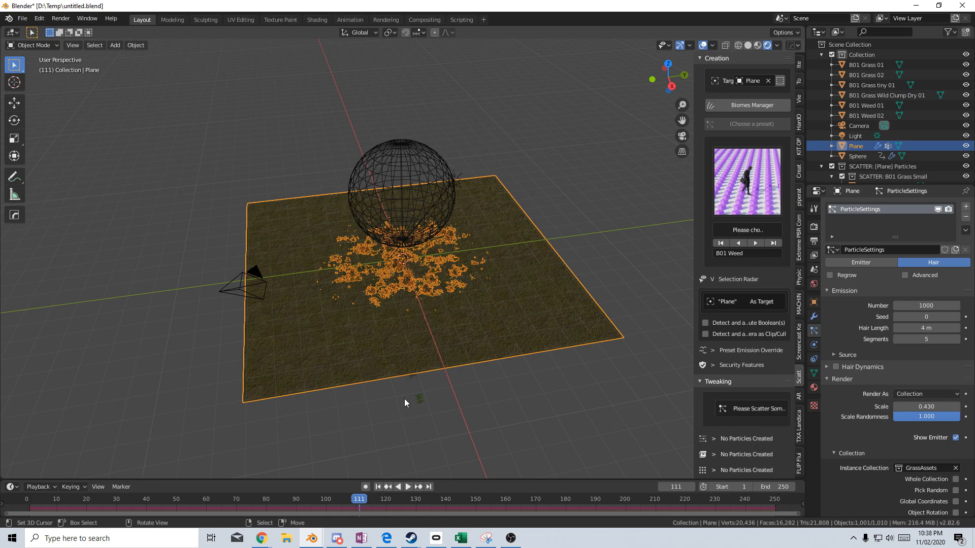
click(240, 19)
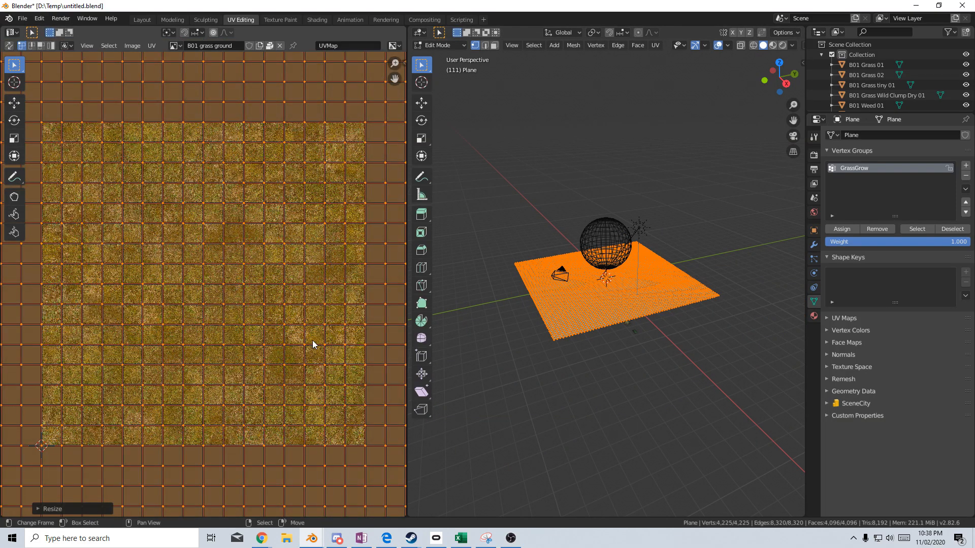
Step: Return to the Layout workspace to view the plane with its finer-tiled ground texture
click(141, 20)
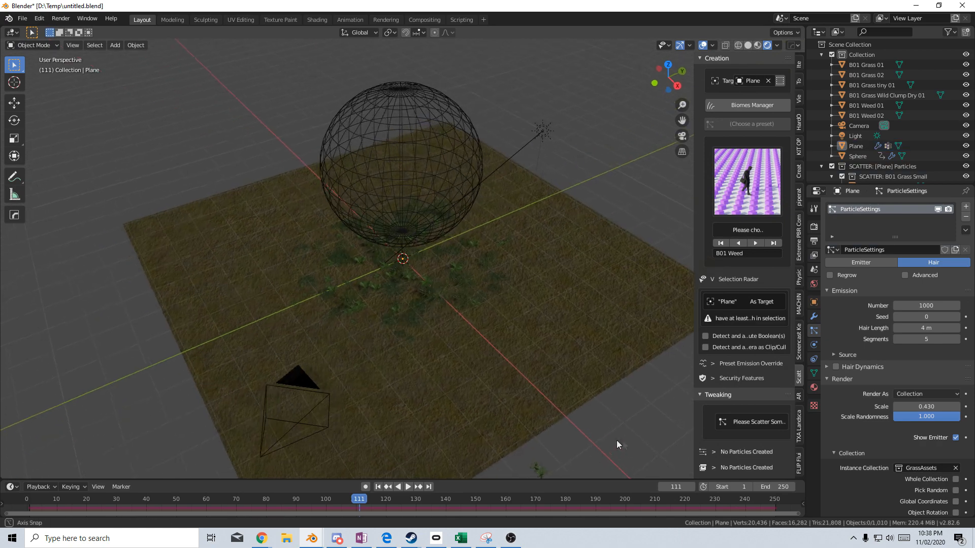
drag(619, 443, 449, 424)
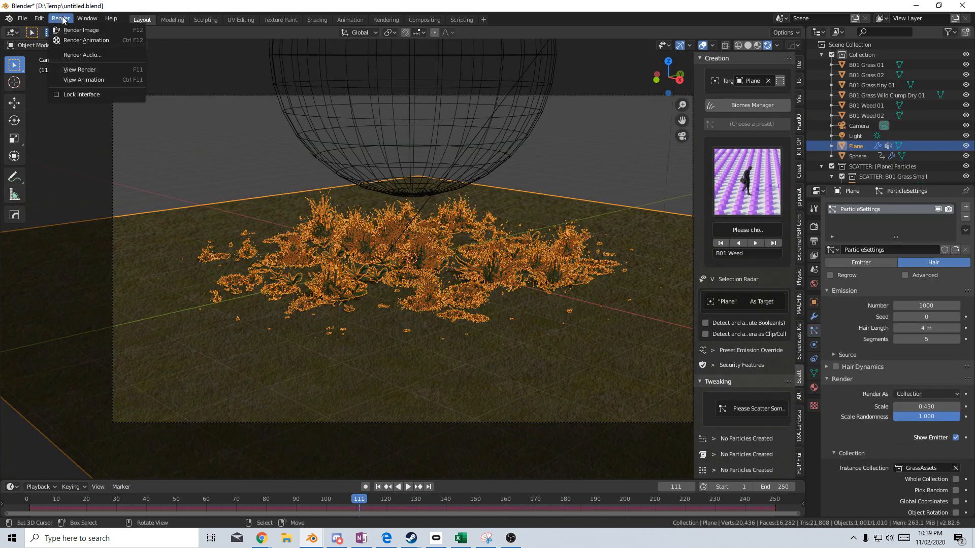
mouse_move(86, 40)
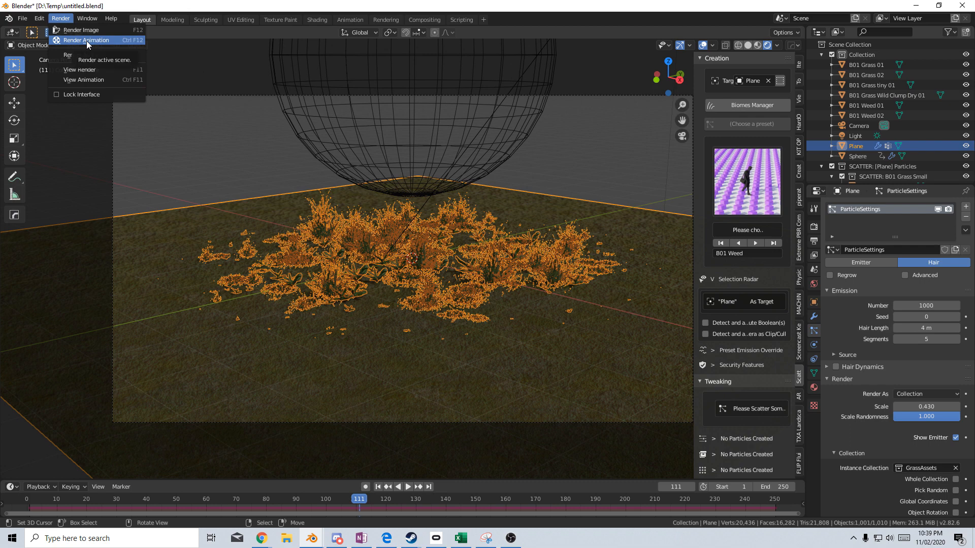
Step: Start Render Animation so the grassy ground scene renders frame by frame
click(85, 40)
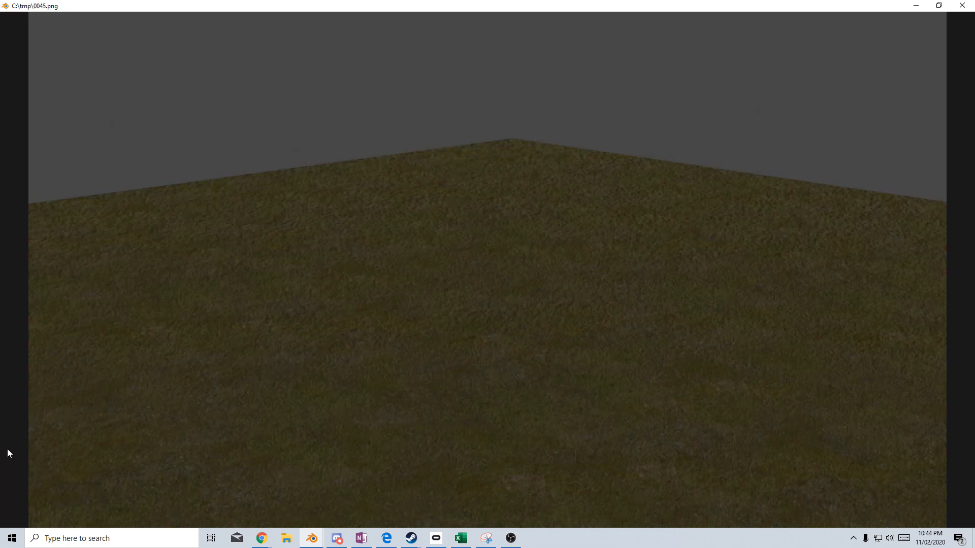